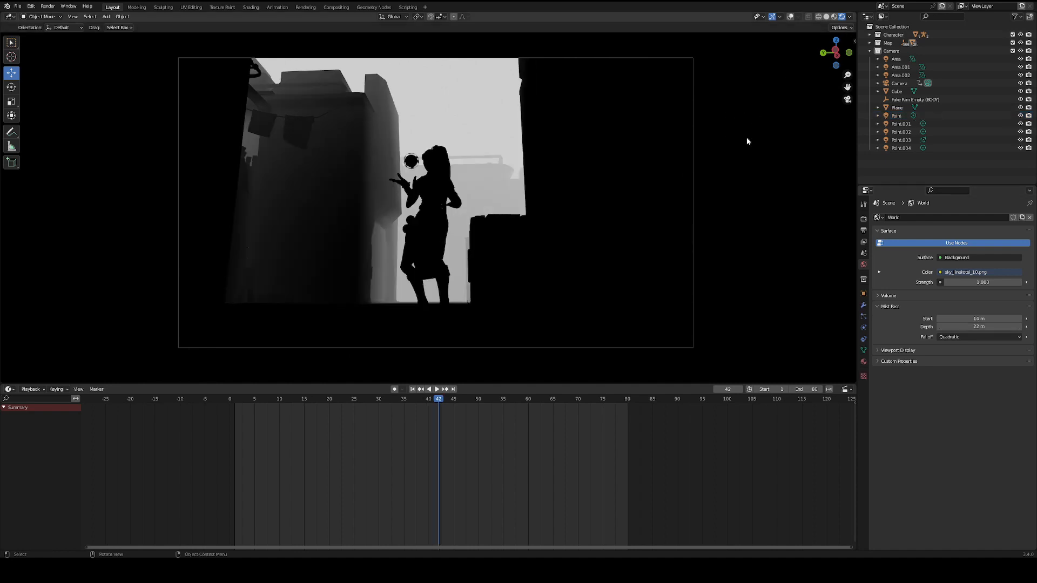
Confirm the viewport render pass is Mist and switch to the Compositing workspace
left_click(849, 15)
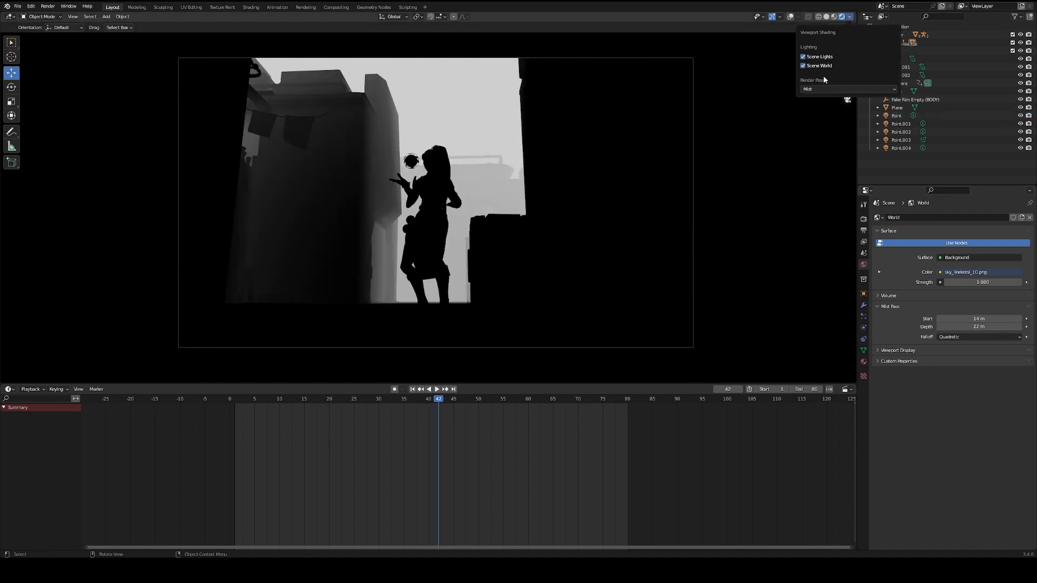
left_click(335, 6)
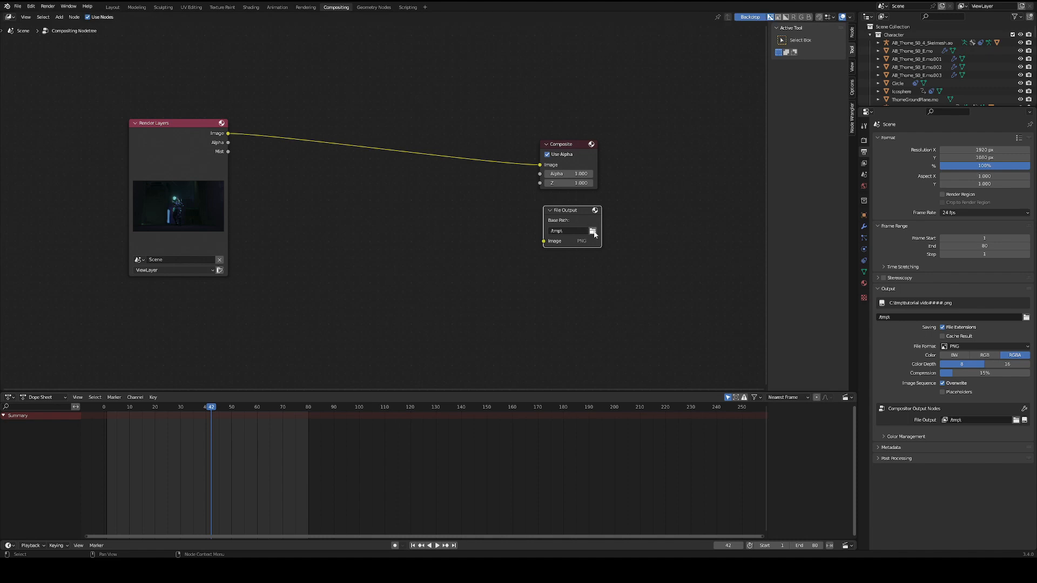
Point the File Output node at MistPass_FOG.png in the Mist Pass (fog) folder
left_click(594, 231)
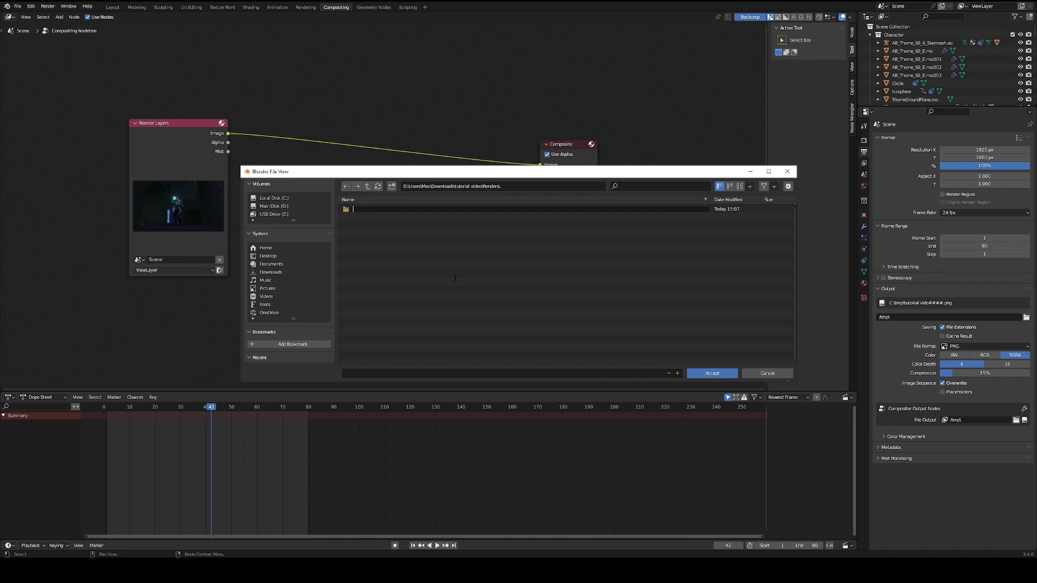
type("Mist Pass (Fog)\\")
left_click(502, 373)
type("MistPass_FOG.png")
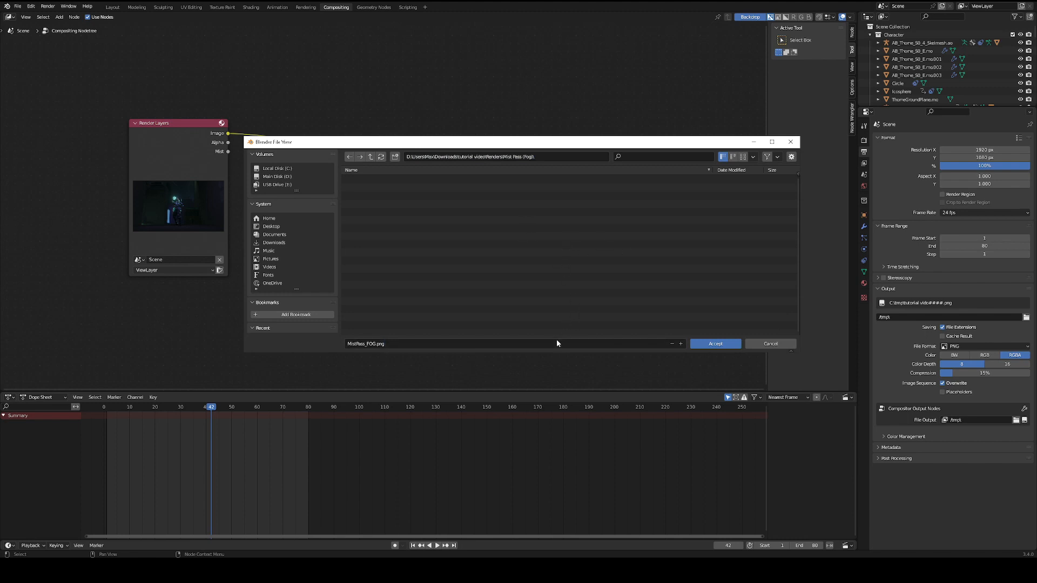
left_click(715, 344)
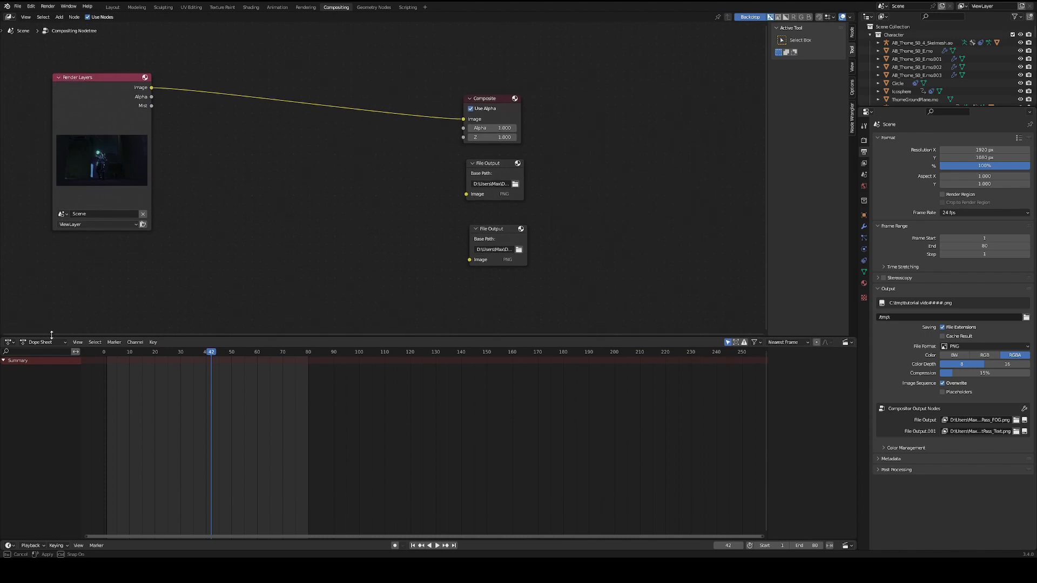
Wire the Mist pass to Composite and the fog File Output, with a duplicated text-matte File Output
left_click(8, 337)
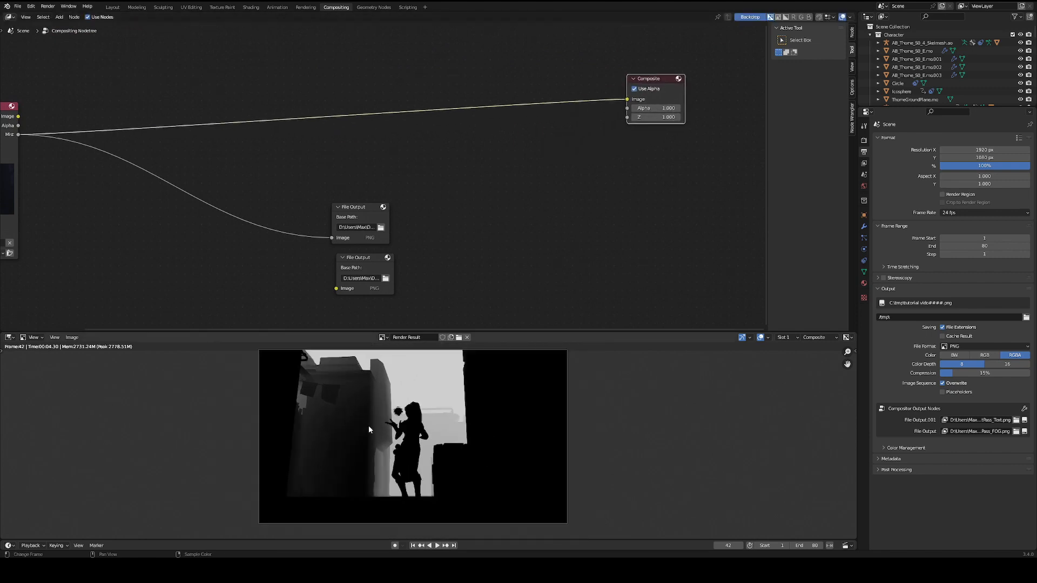
Insert a ColorRamp on the Mist pass with its black stop near 0.014 for a silhouette matte
type("co")
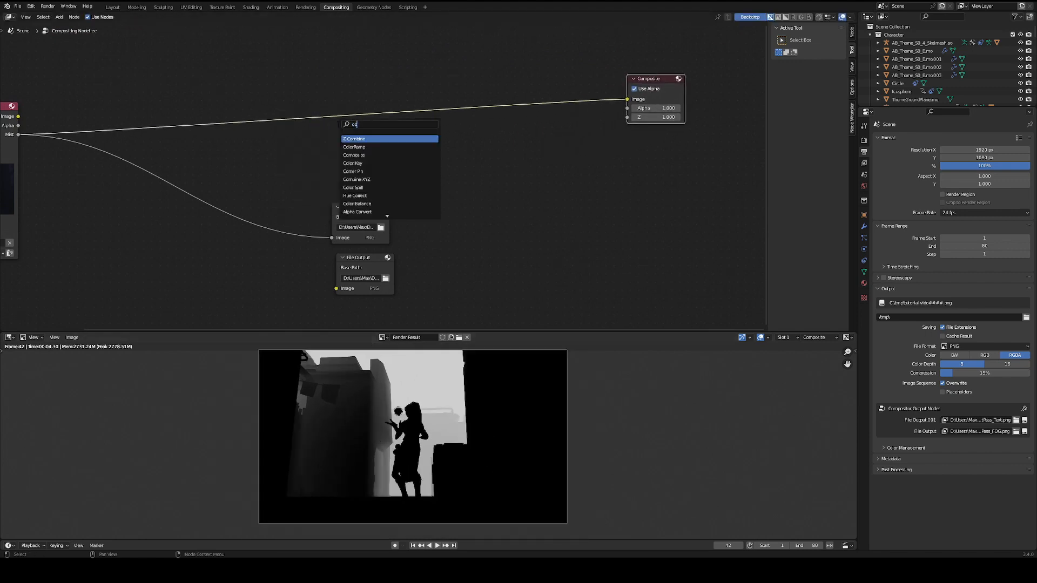
left_click(355, 147)
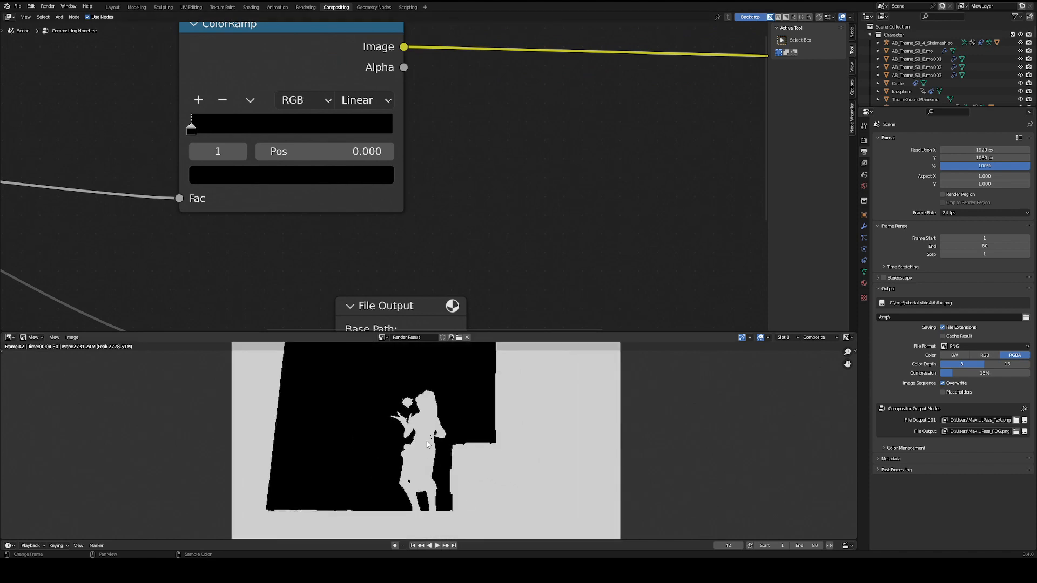
mouse_move(486, 460)
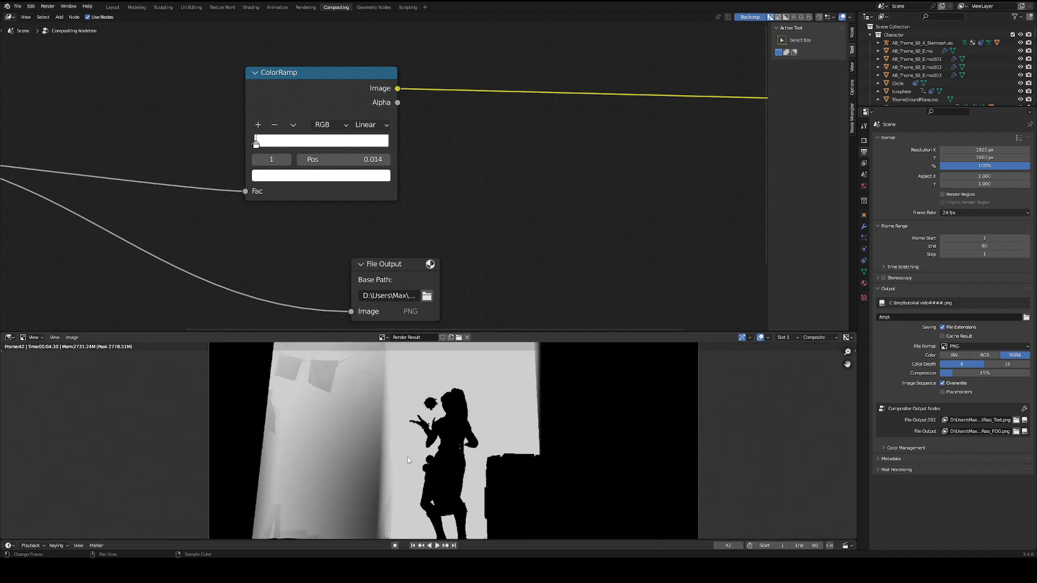
left_click(111, 7)
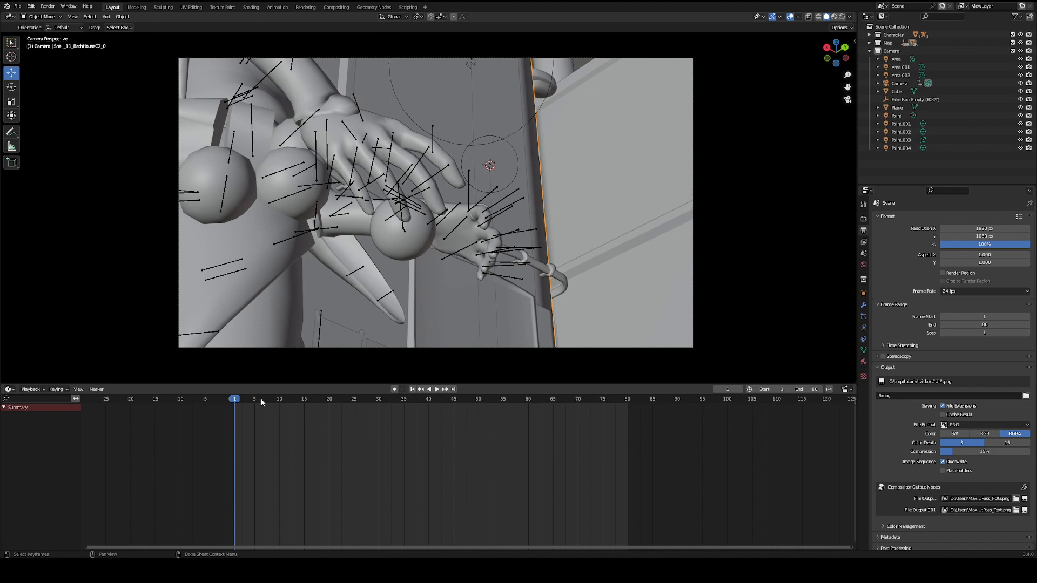